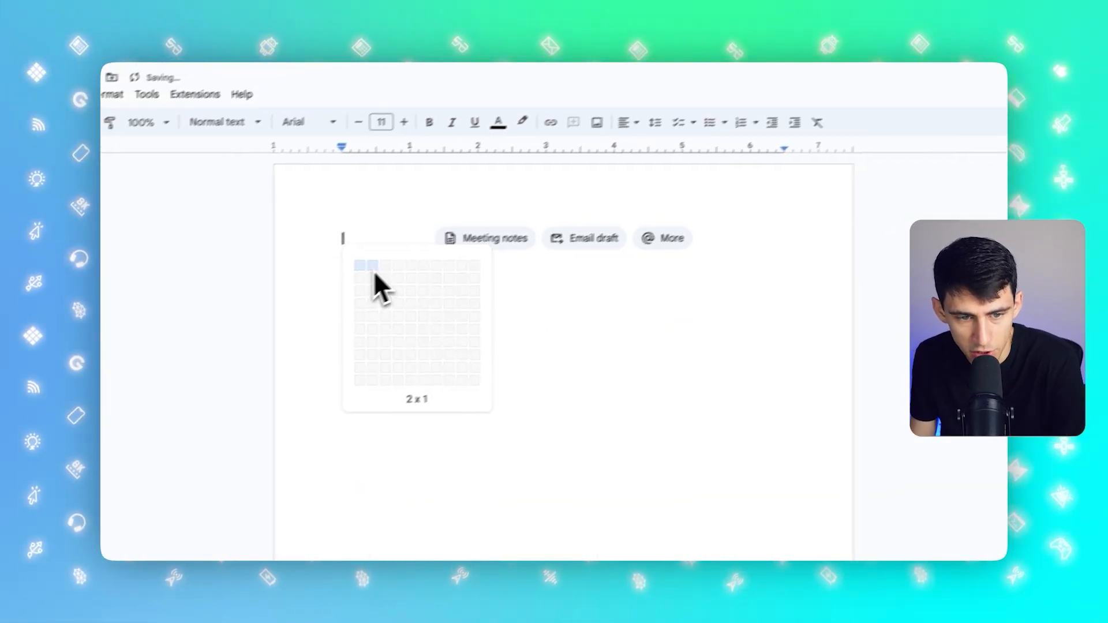
Step: Insert a 2x1 table and put the profile photo from Drive into its left cell
click(367, 265)
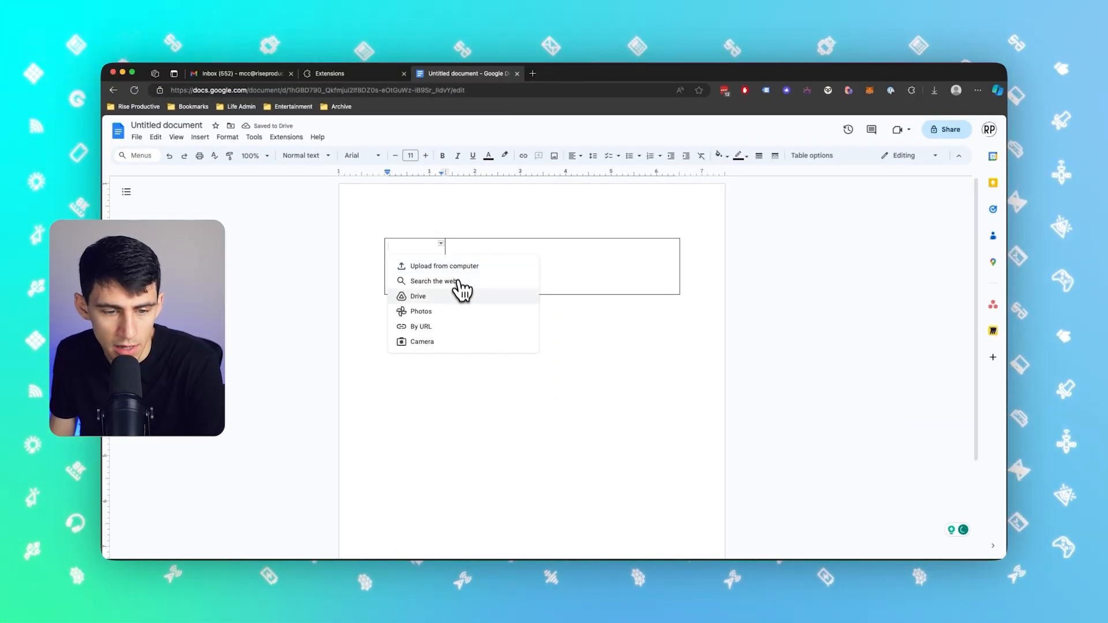
click(418, 297)
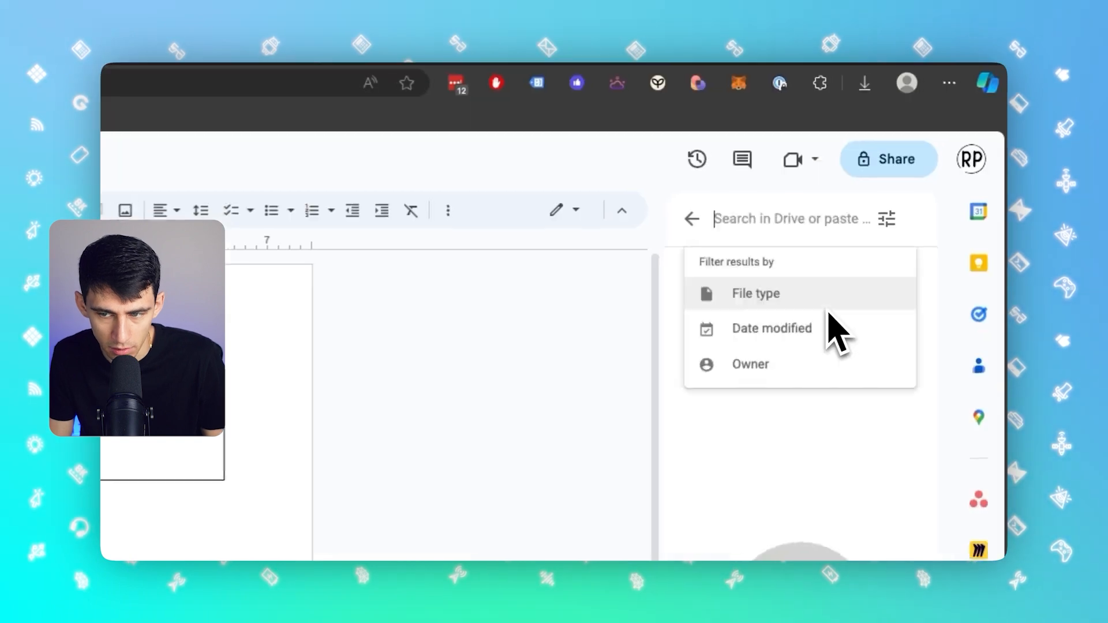
text(logo)
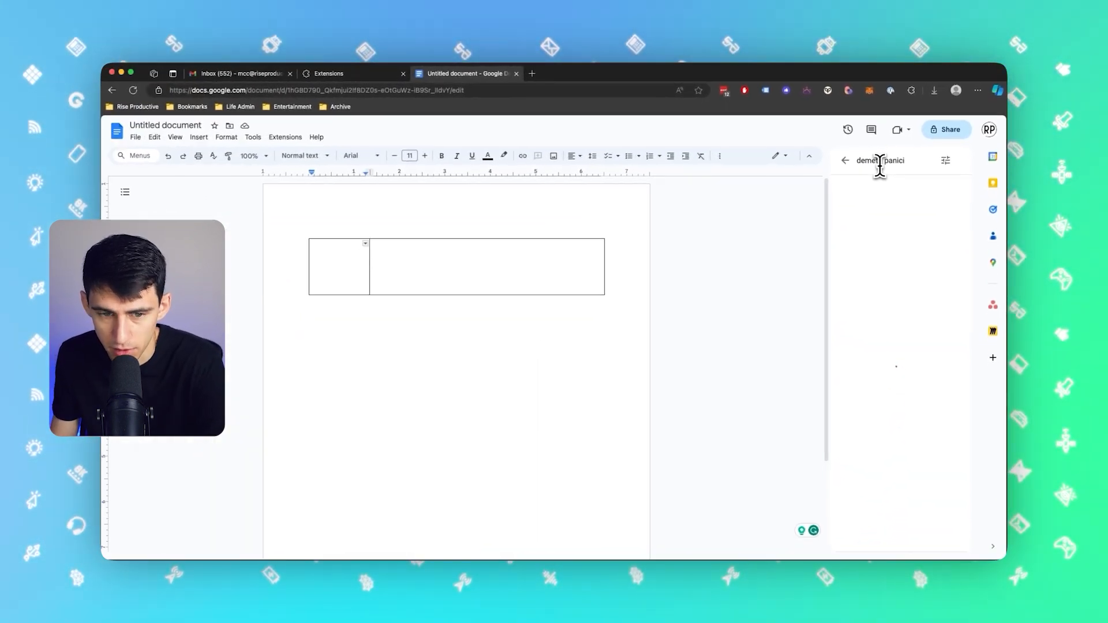
click(895, 311)
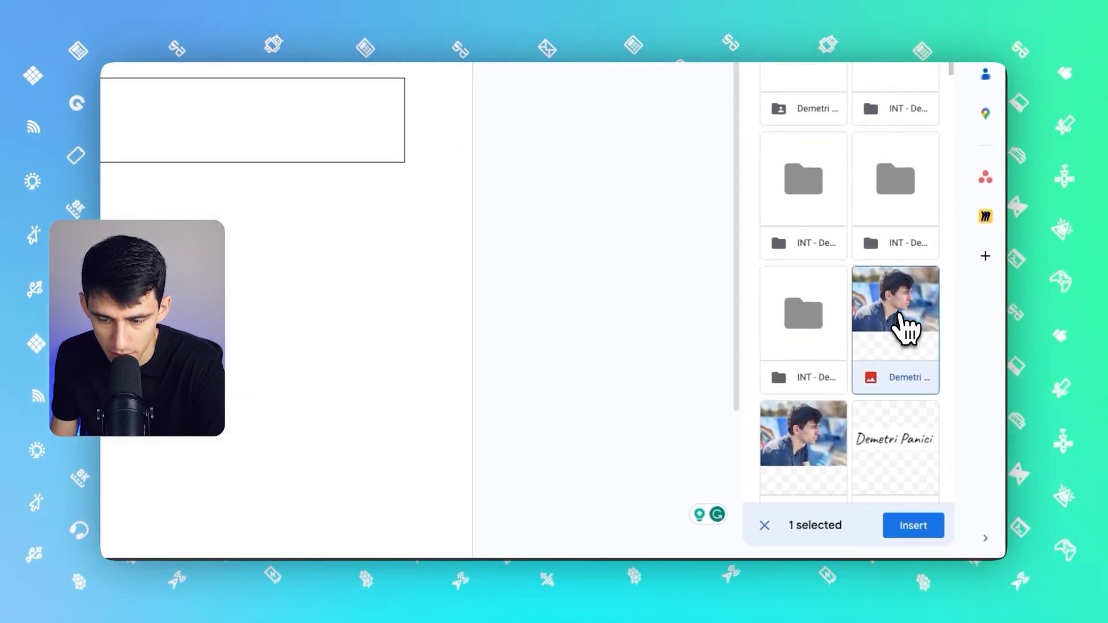
click(912, 525)
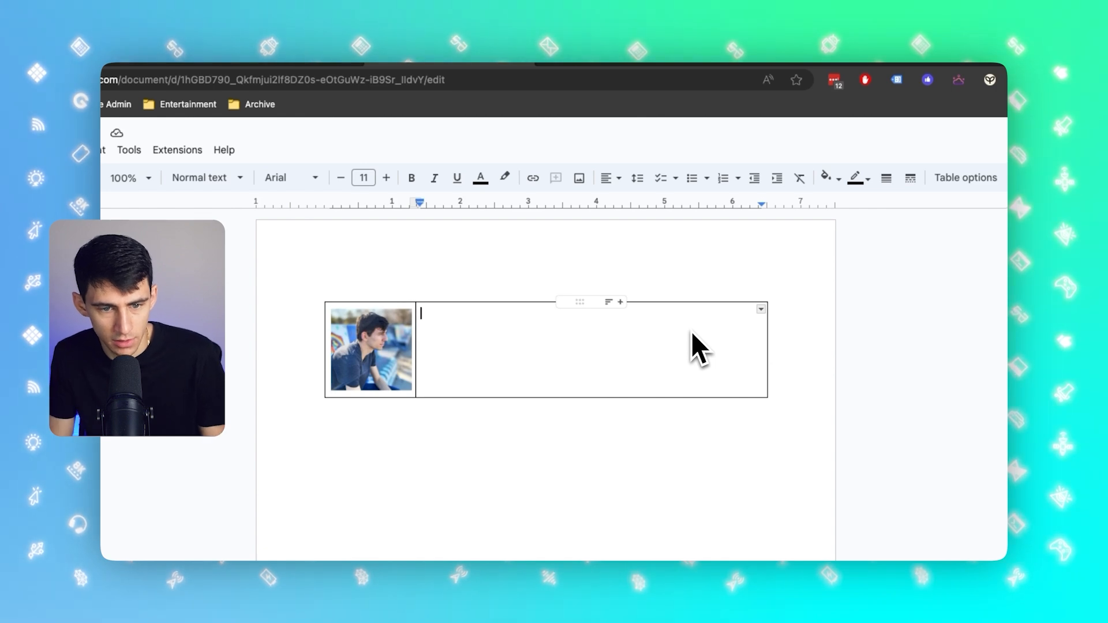
text(Demetri Panici)
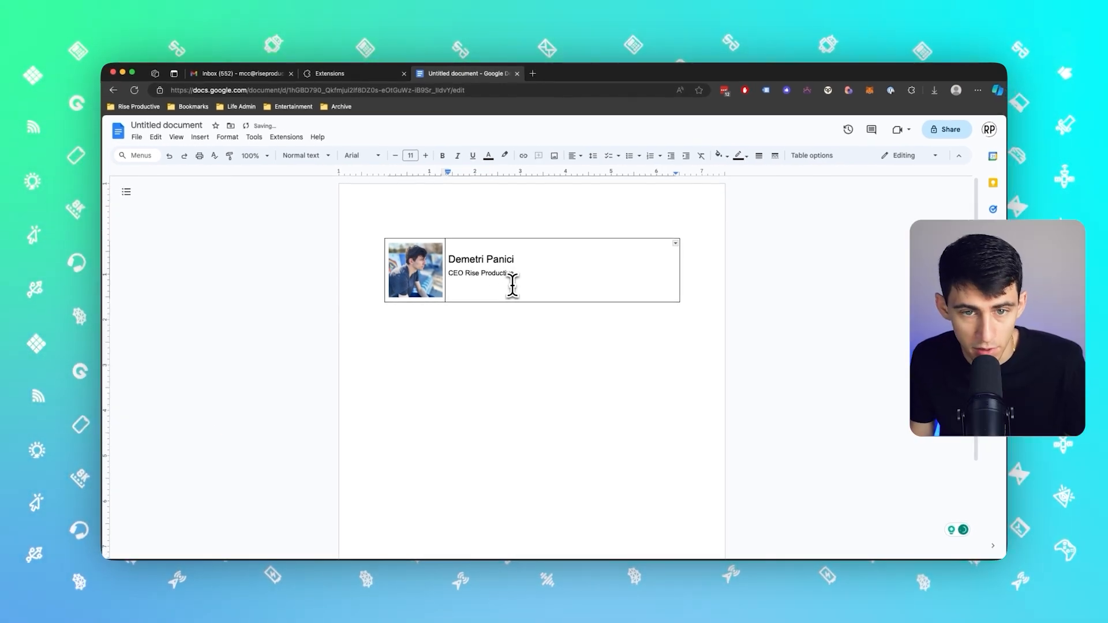
click(636, 79)
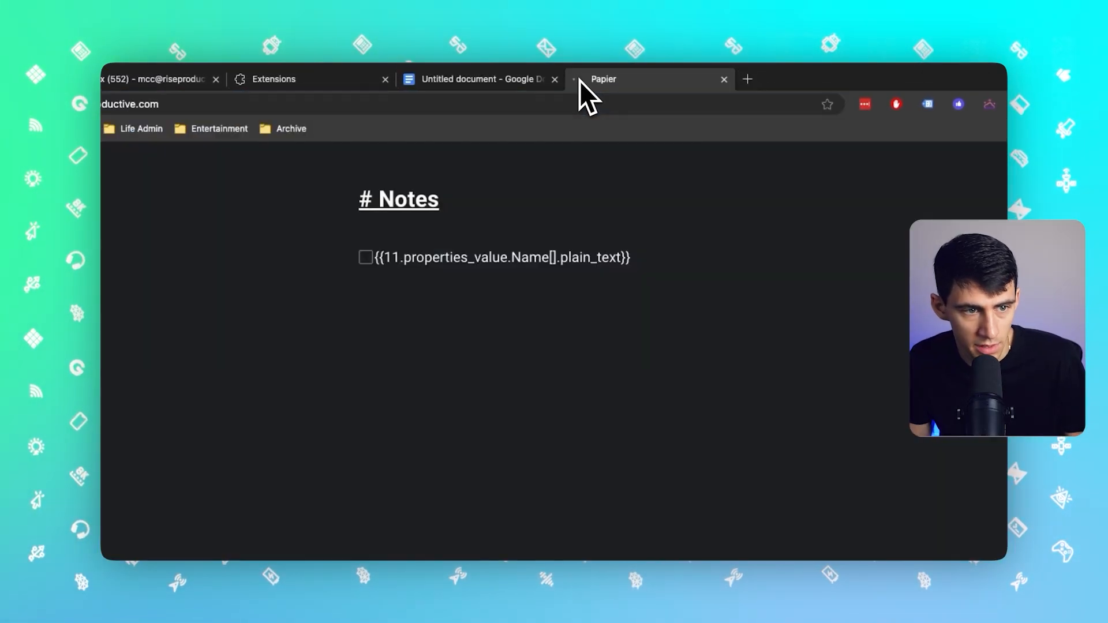
click(480, 78)
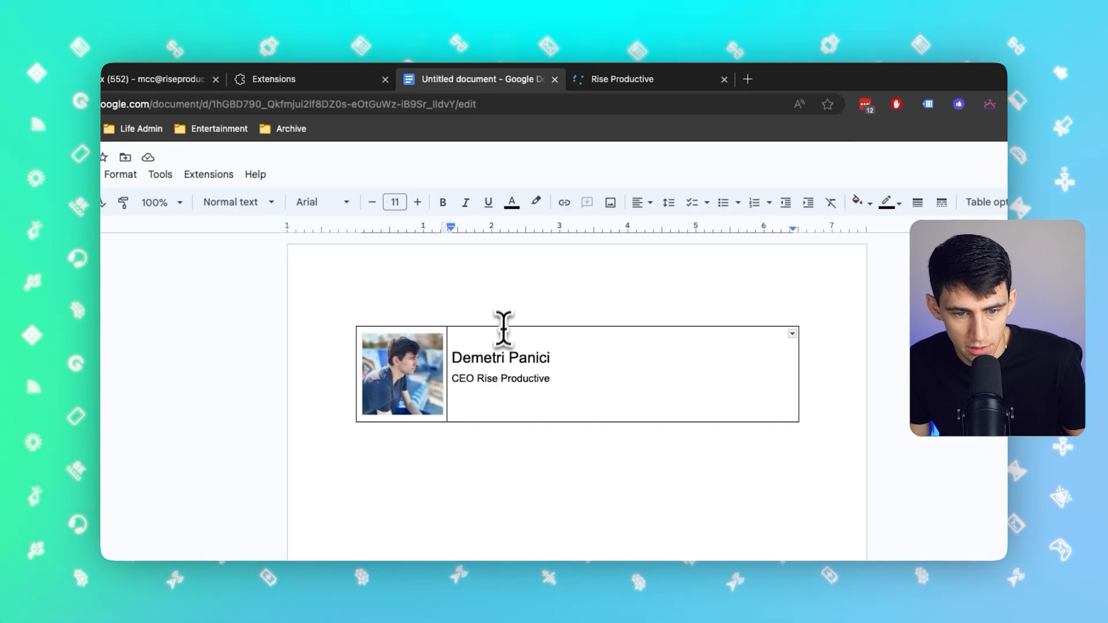
text(www.riseproductive.com)
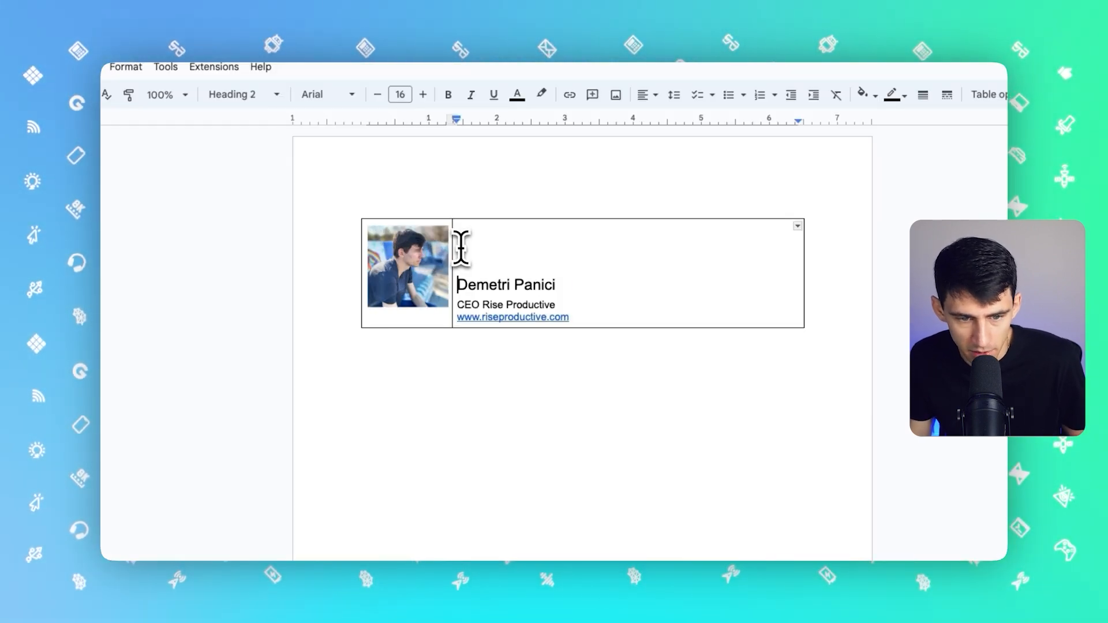
click(407, 267)
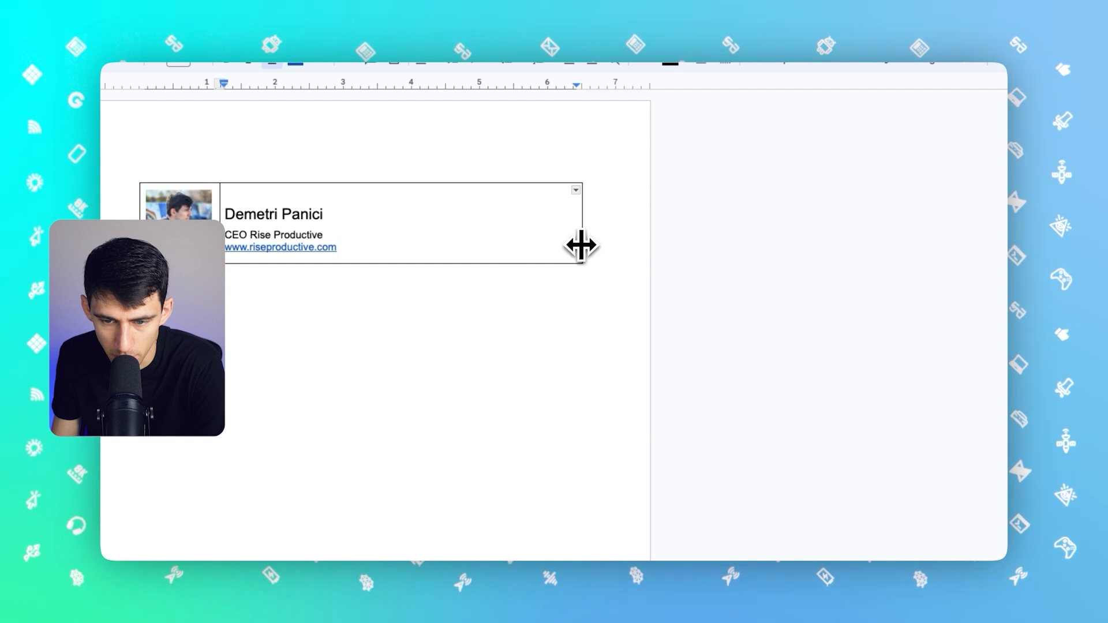
Step: Set the signature table's border width to 0 pt in Table properties
click(792, 337)
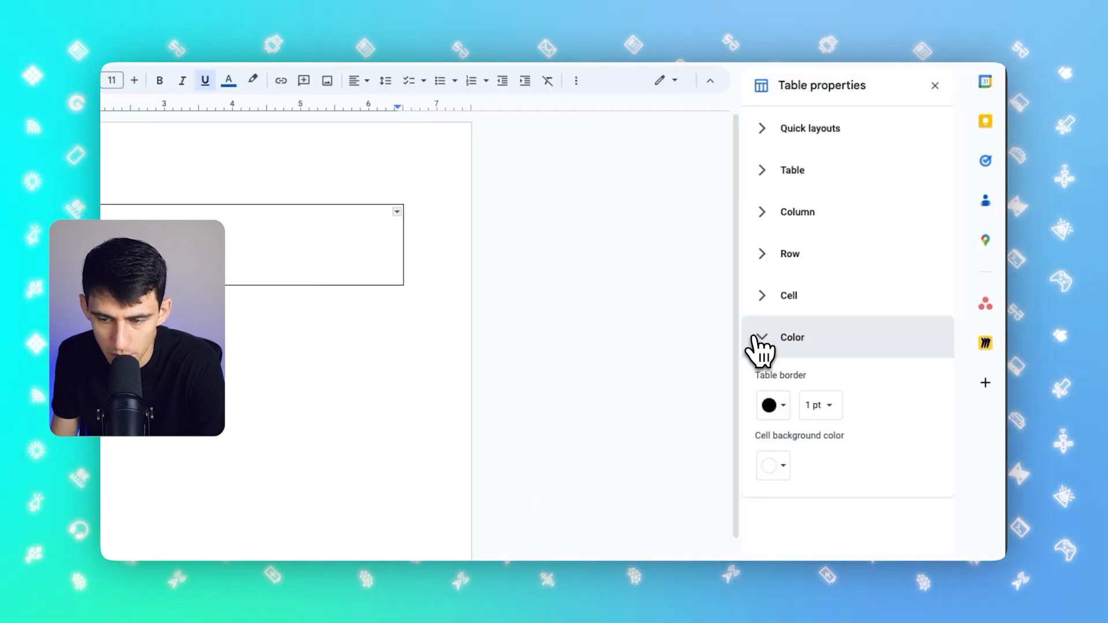
click(772, 405)
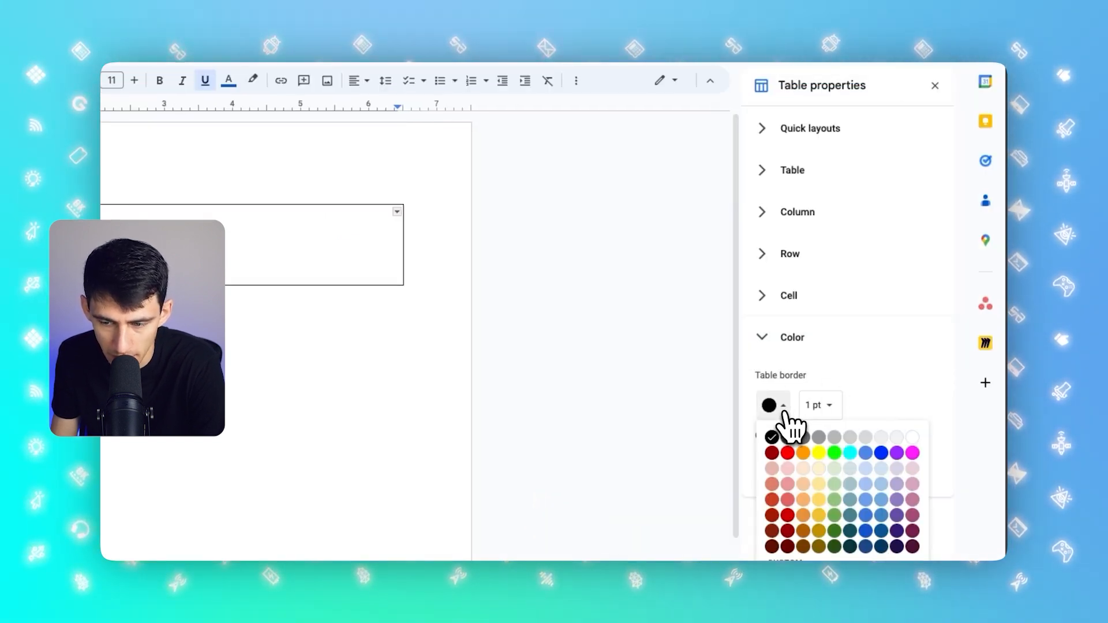
click(818, 405)
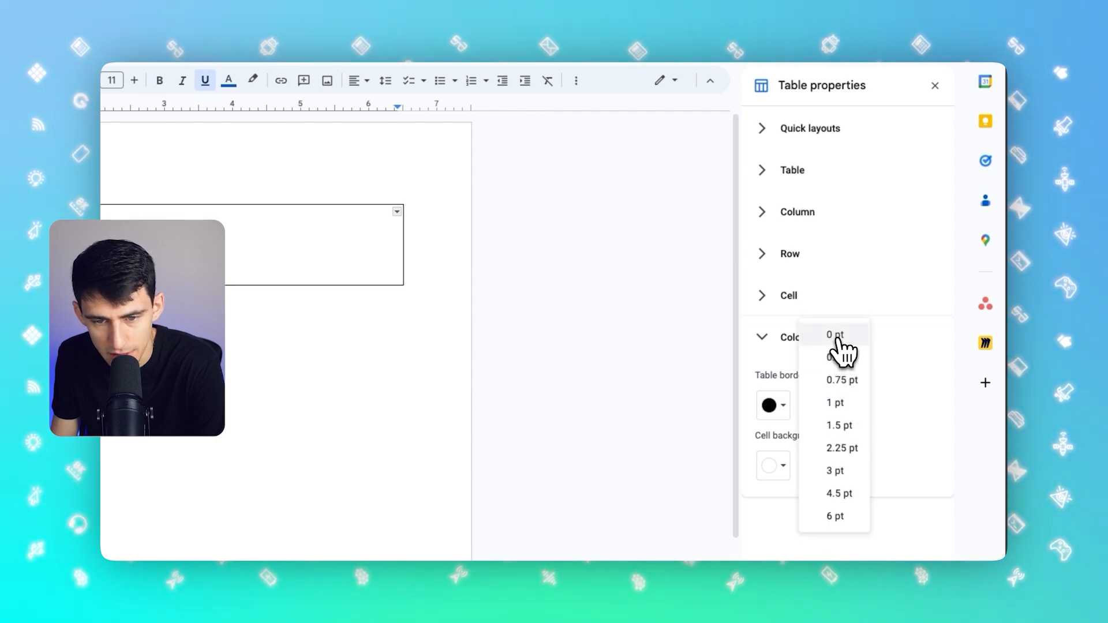
click(835, 335)
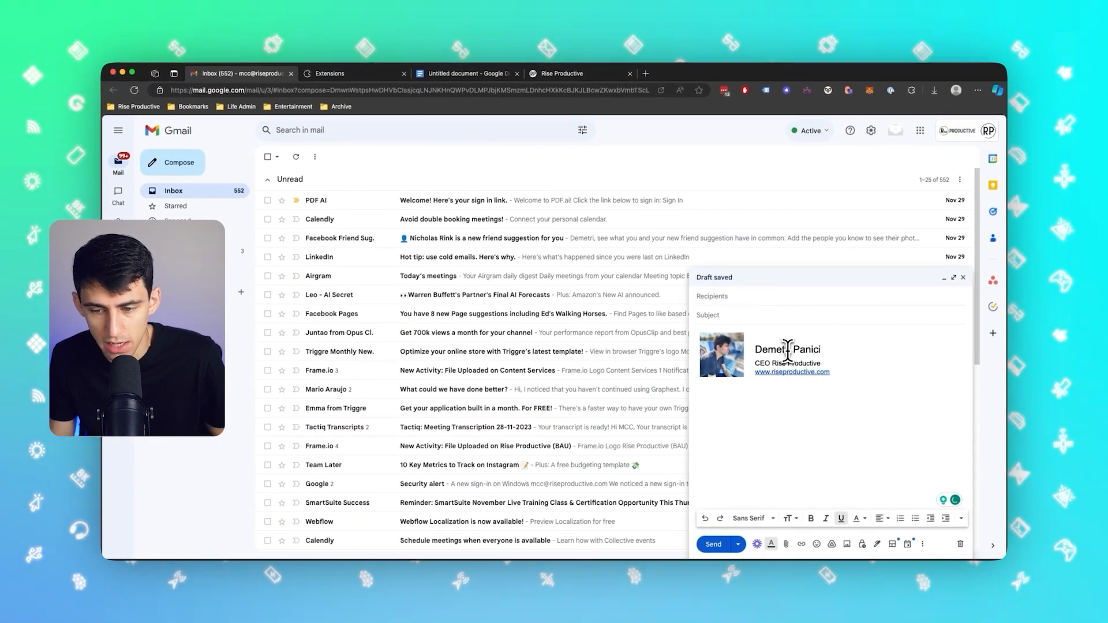
Step: Select the whole borderless signature table in the Docs document for copying
click(465, 73)
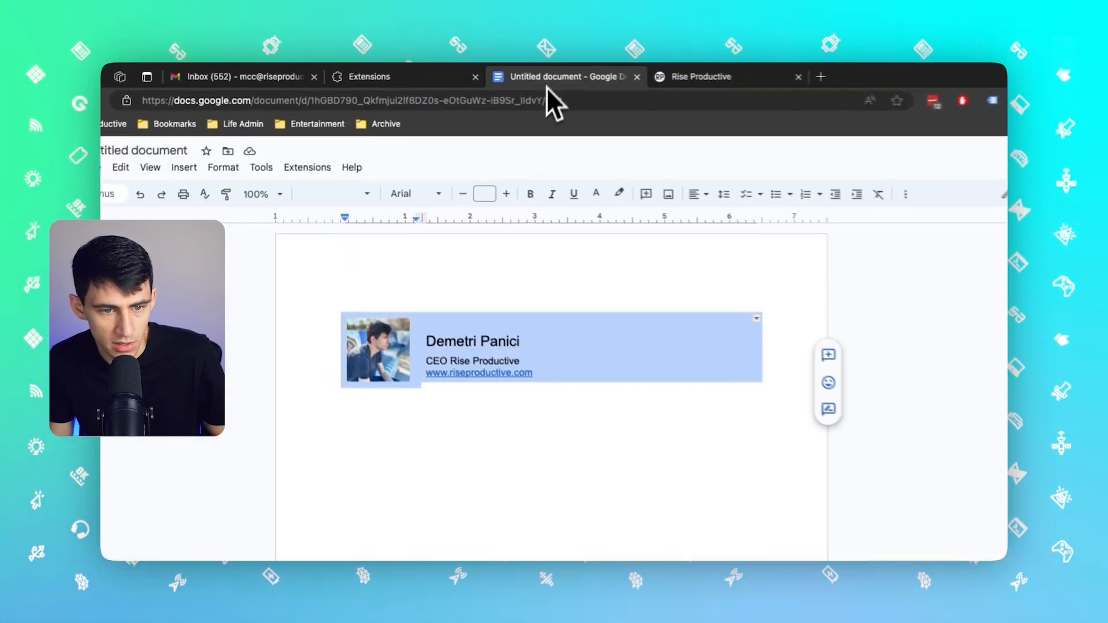
click(416, 194)
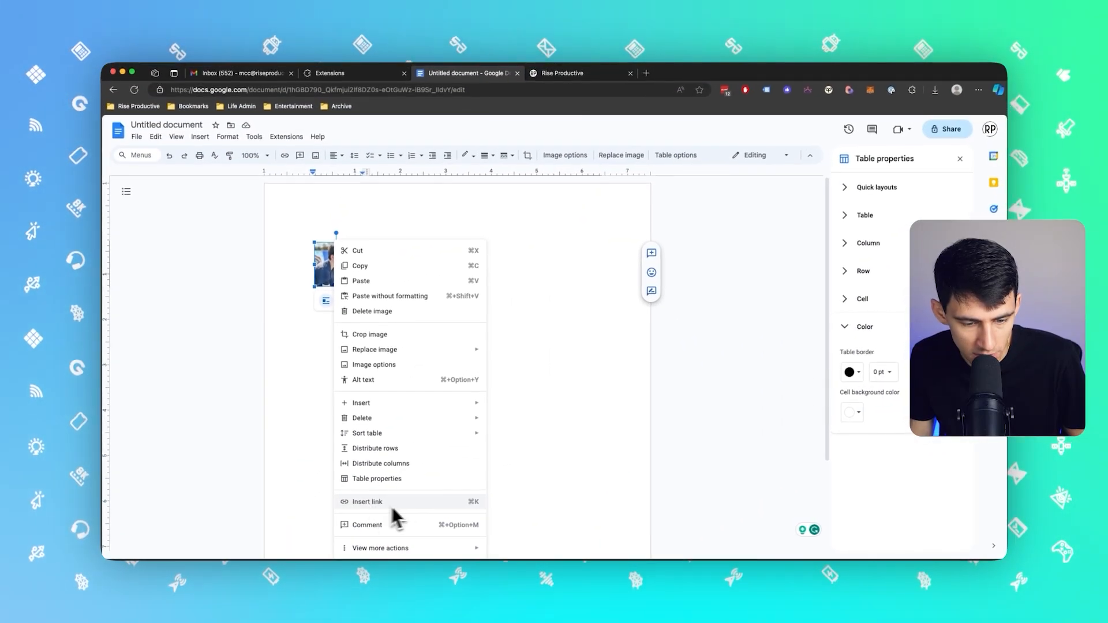
mouse_move(345, 367)
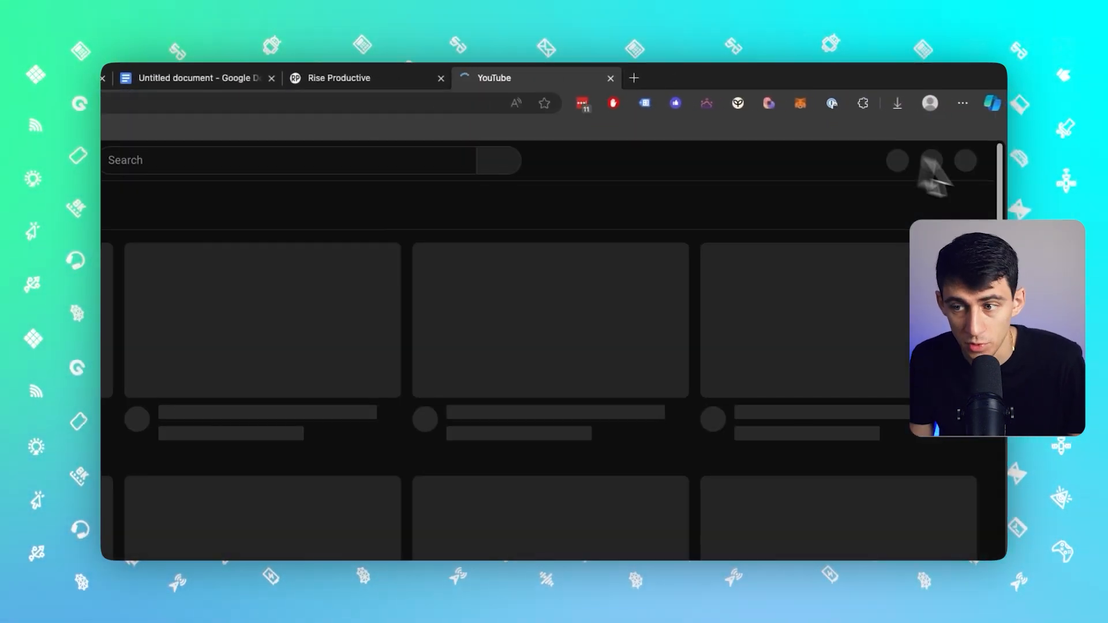
Step: Switch to the Gmail tab and show the inbox
click(960, 158)
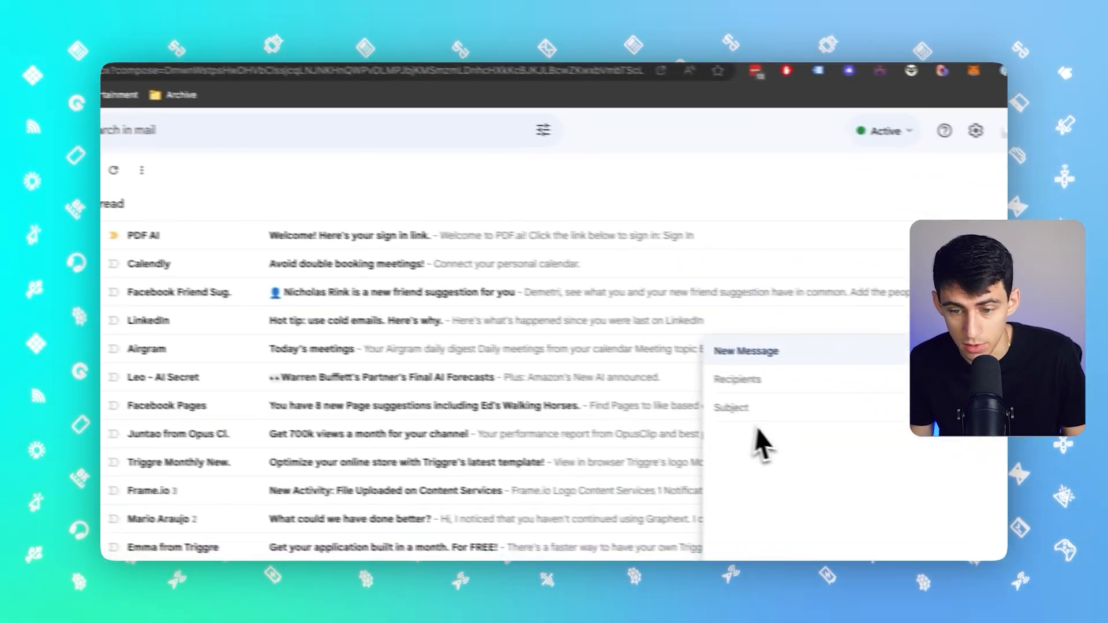
click(443, 74)
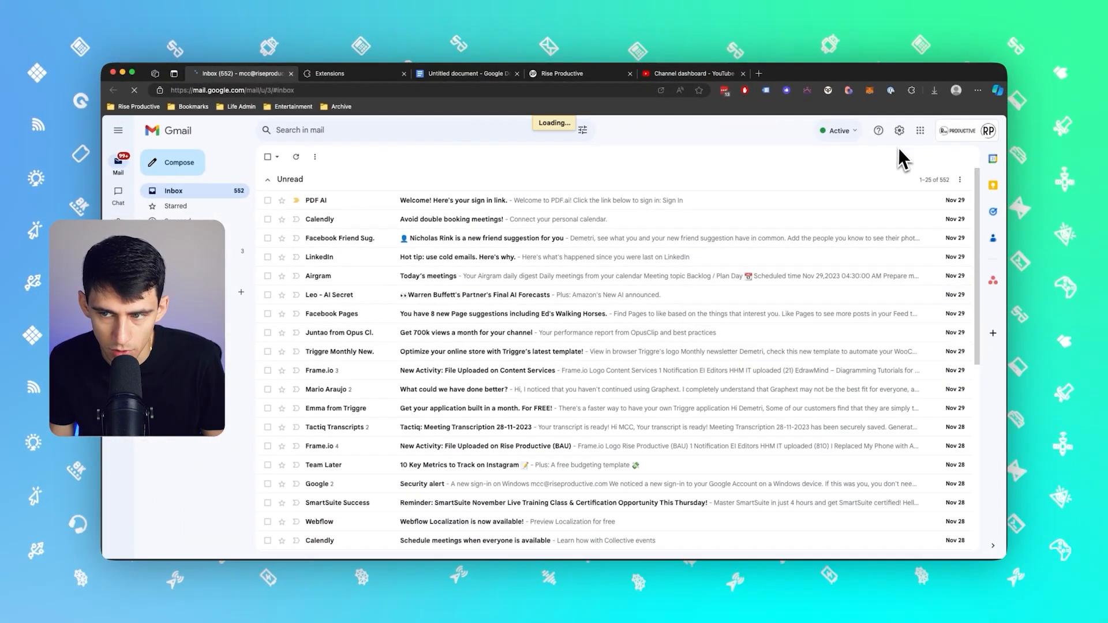
Step: In Gmail settings, create a new empty signature named My Custom Signature
click(899, 130)
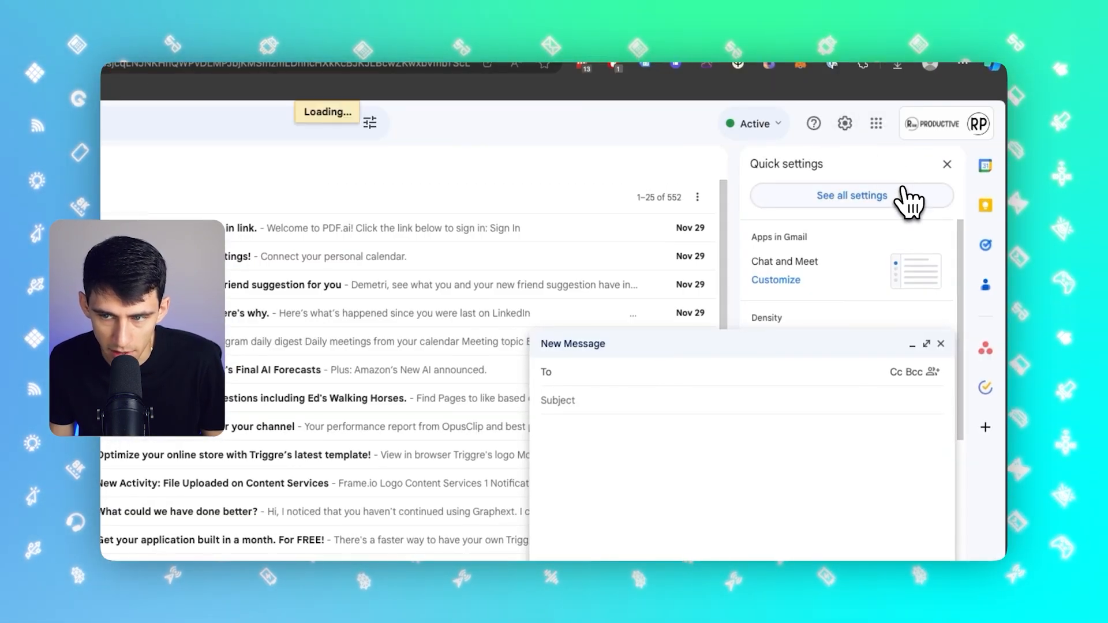
click(852, 196)
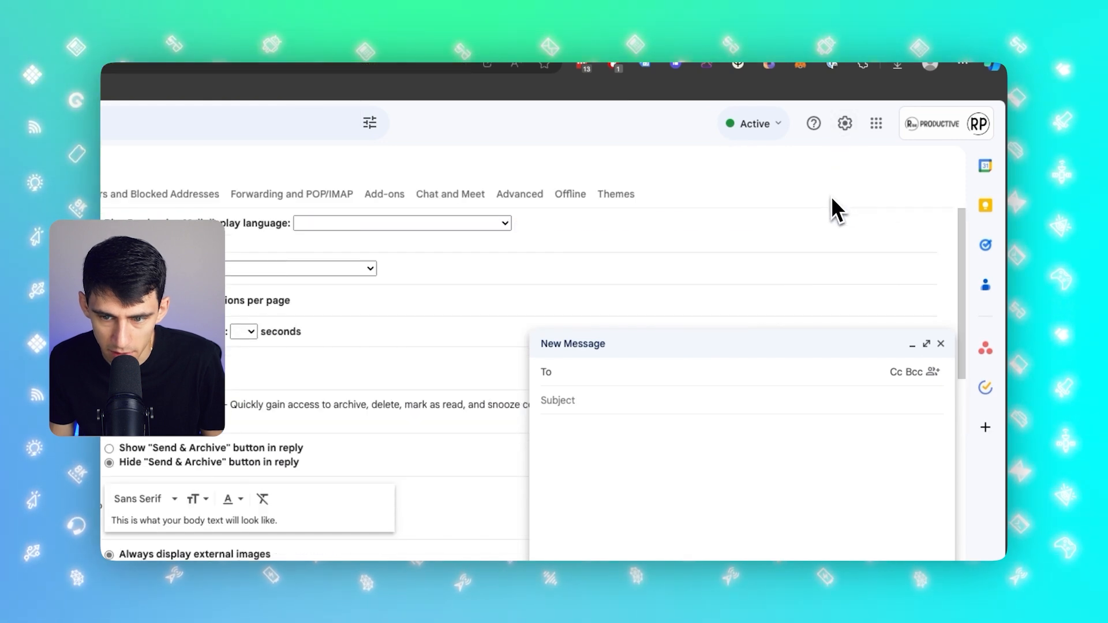
scroll(down, 3)
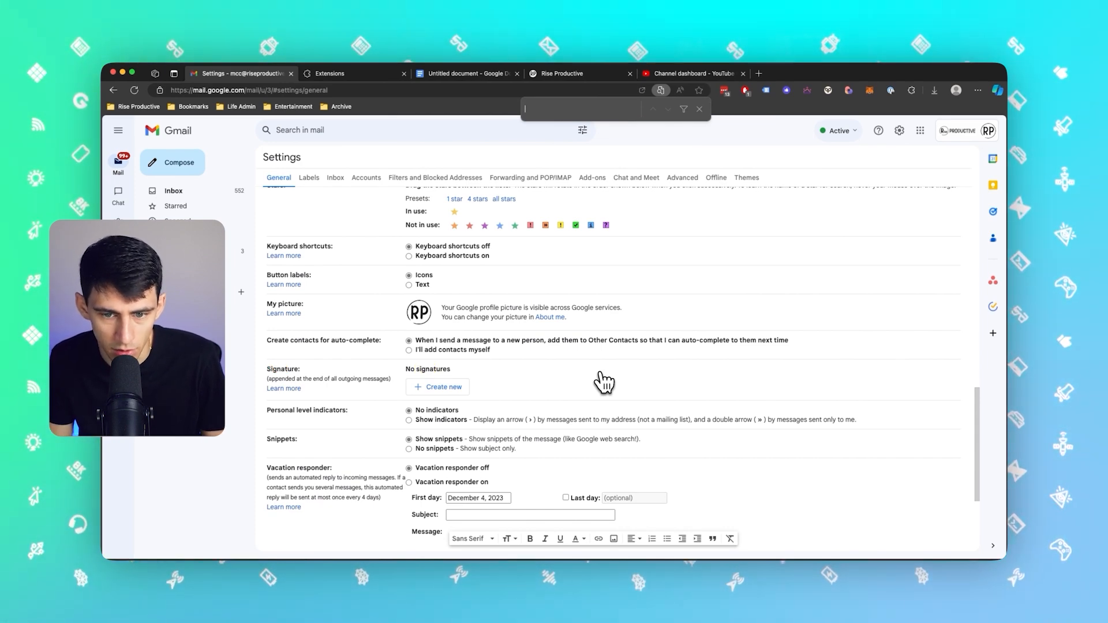
text(signal)
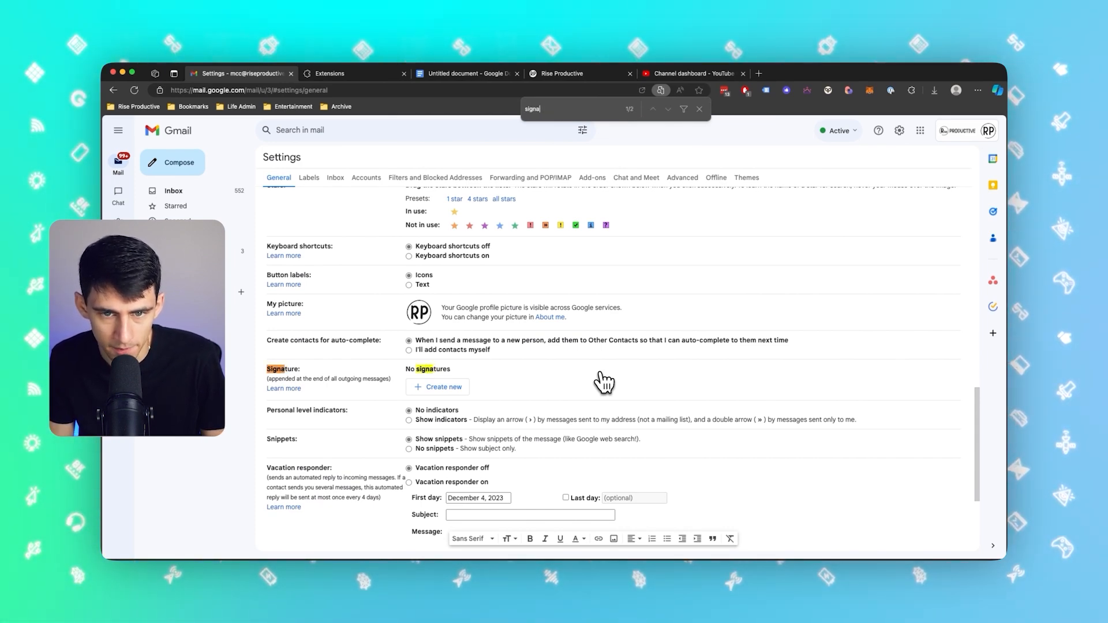
click(438, 387)
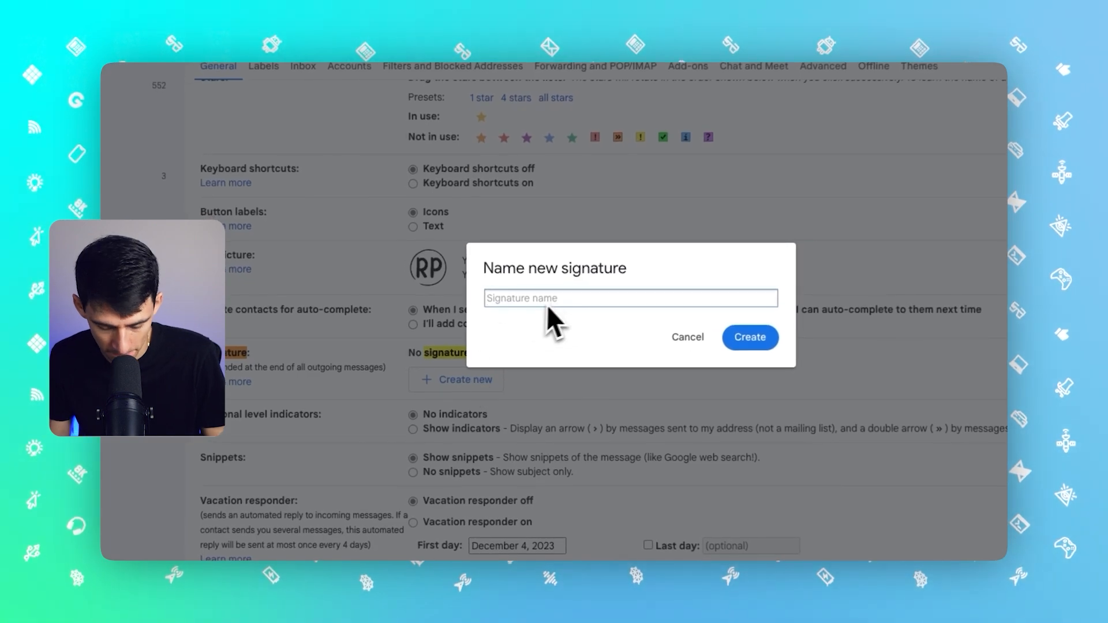
text(My Cu)
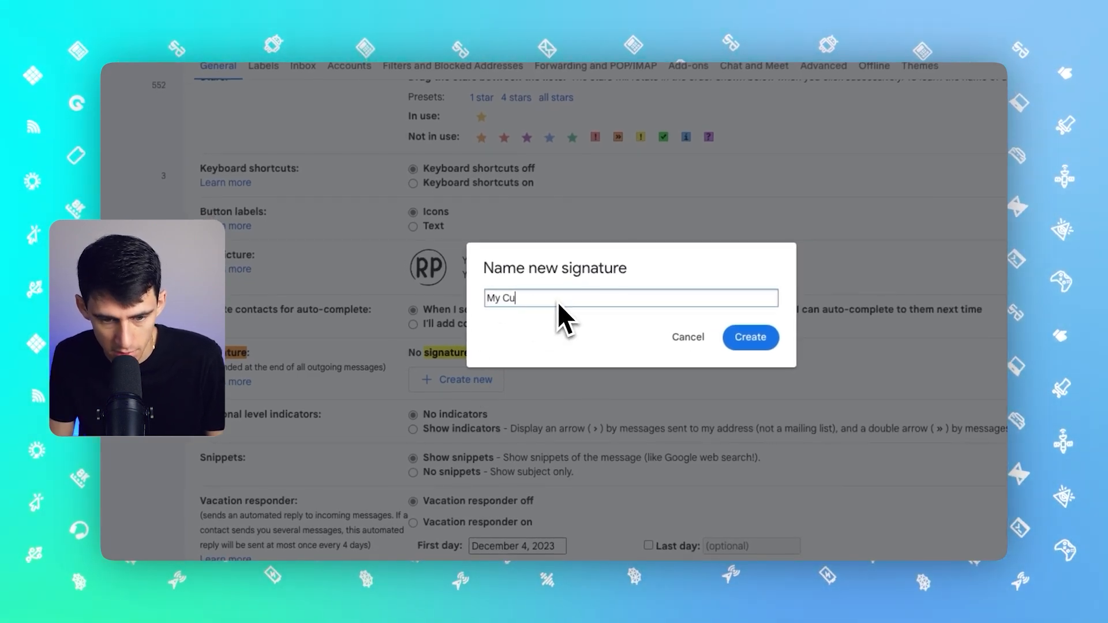
click(750, 337)
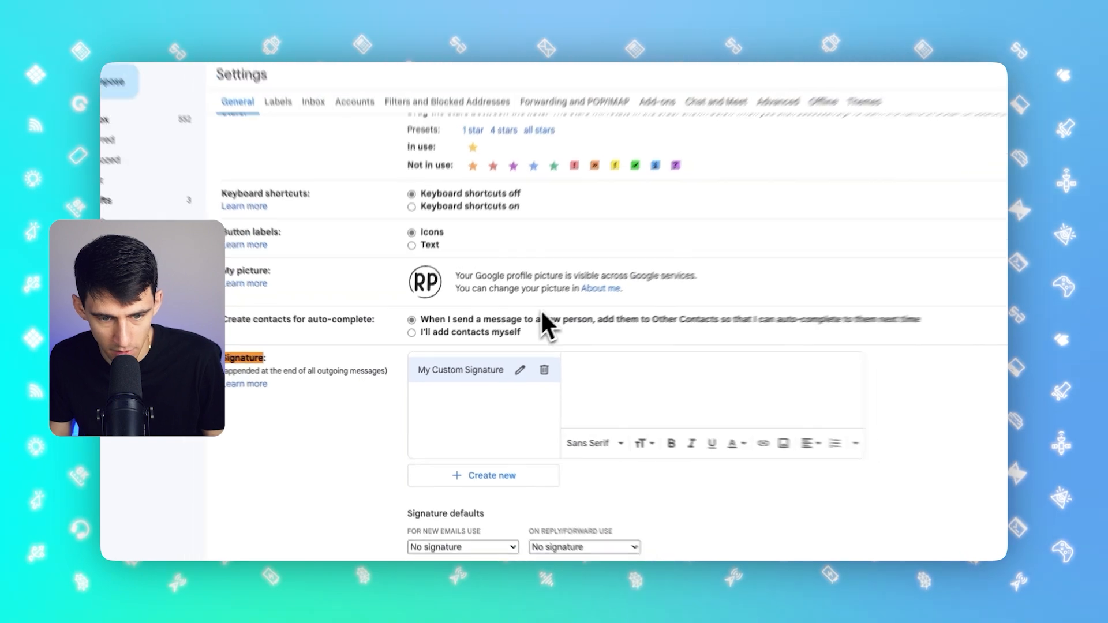
Step: Make My Custom Signature the default for new emails and save the settings
scroll(down, 3)
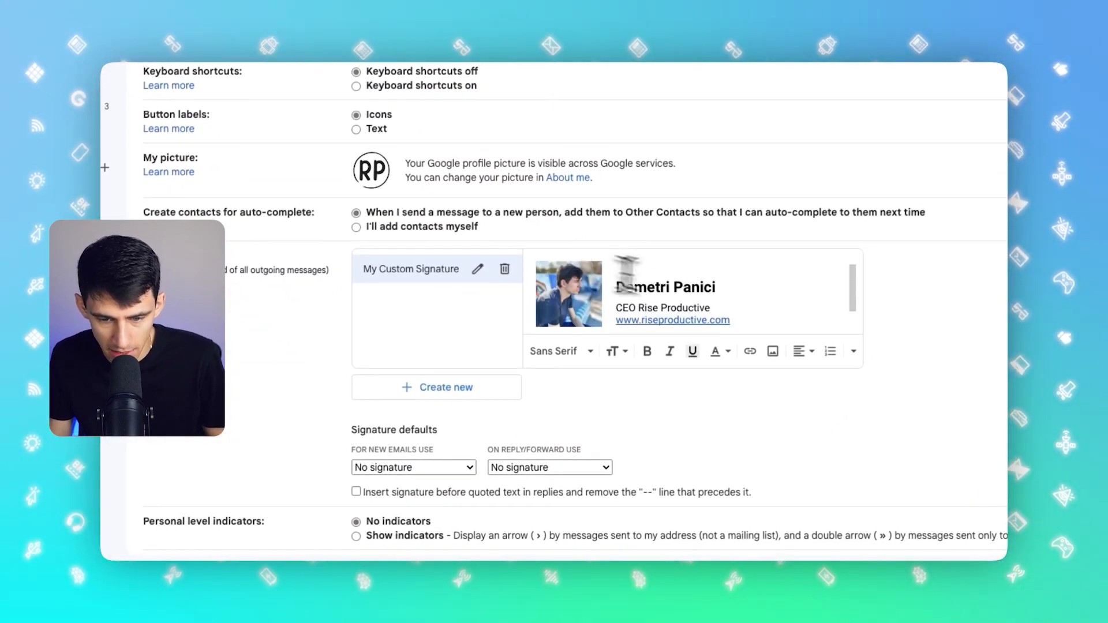
scroll(down, 3)
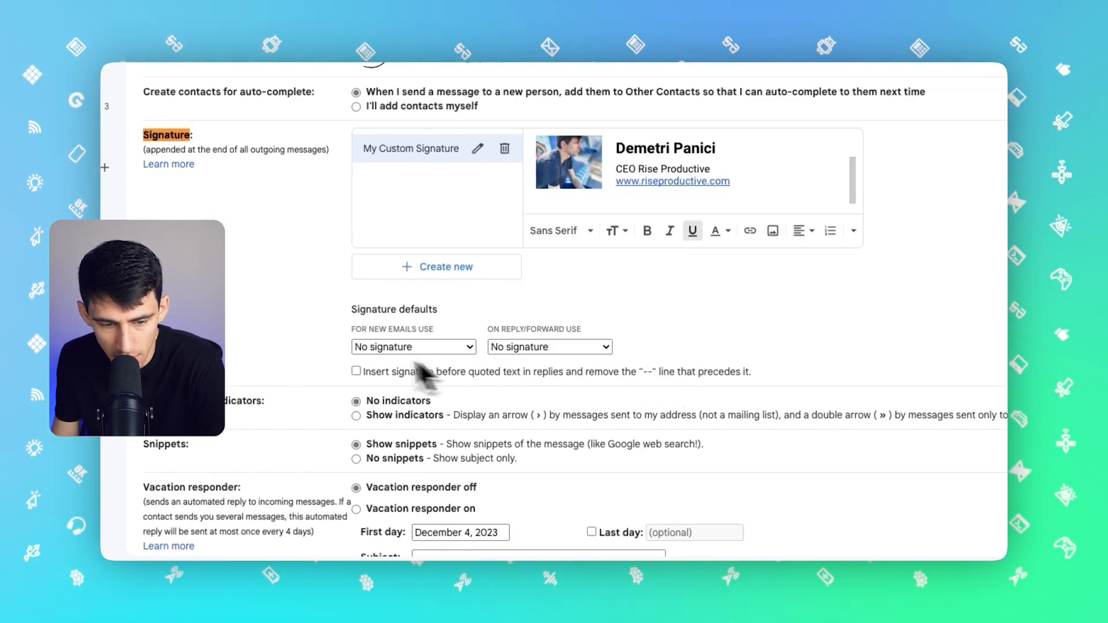
click(412, 347)
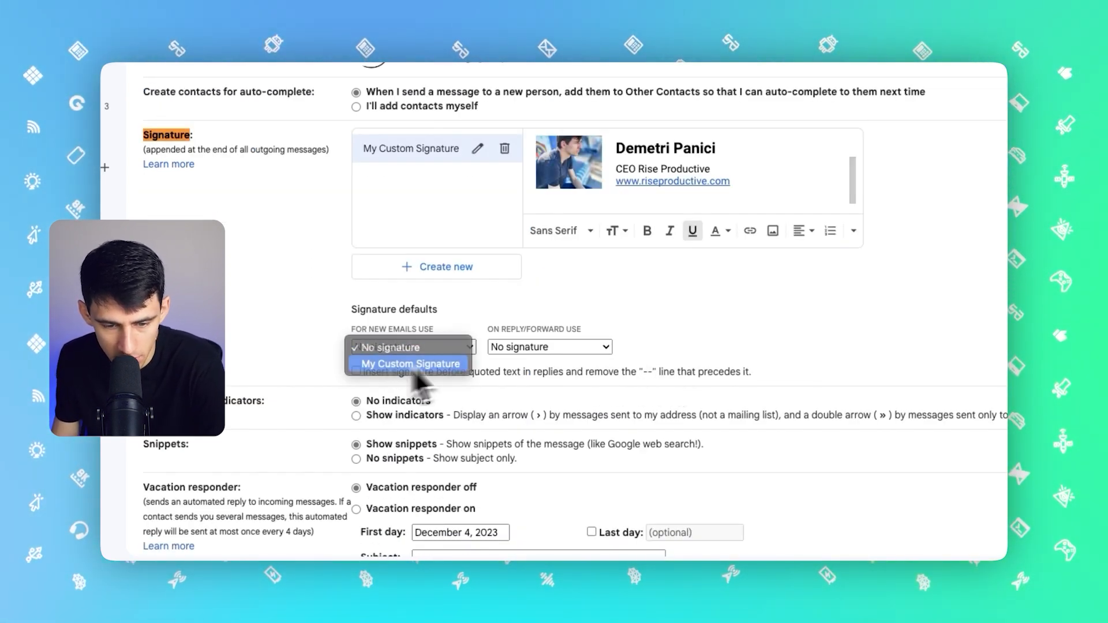
click(411, 363)
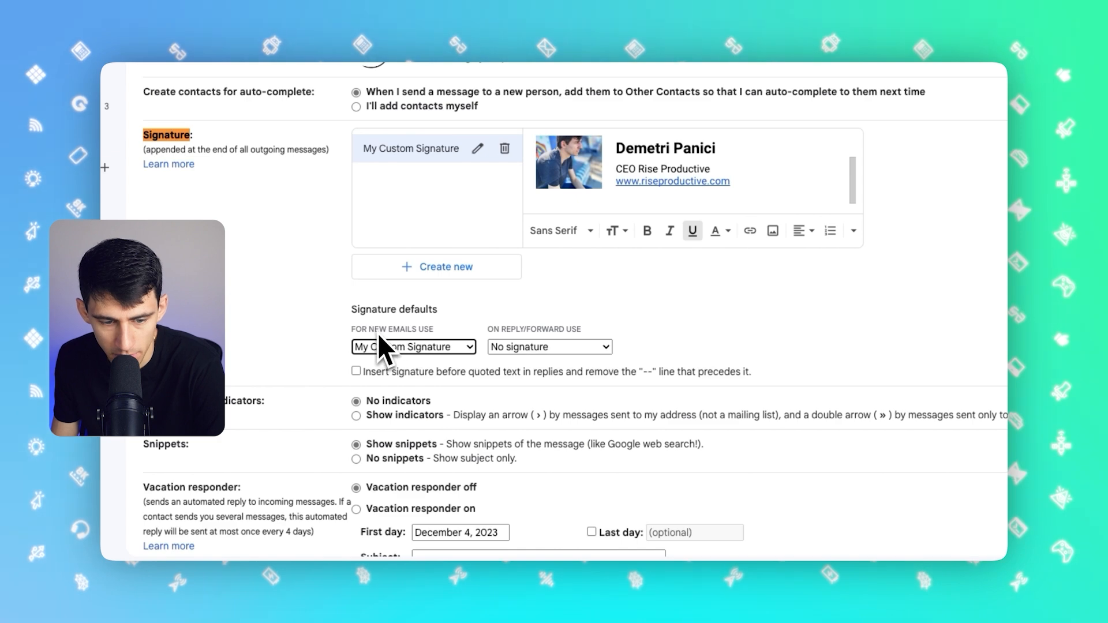
click(550, 346)
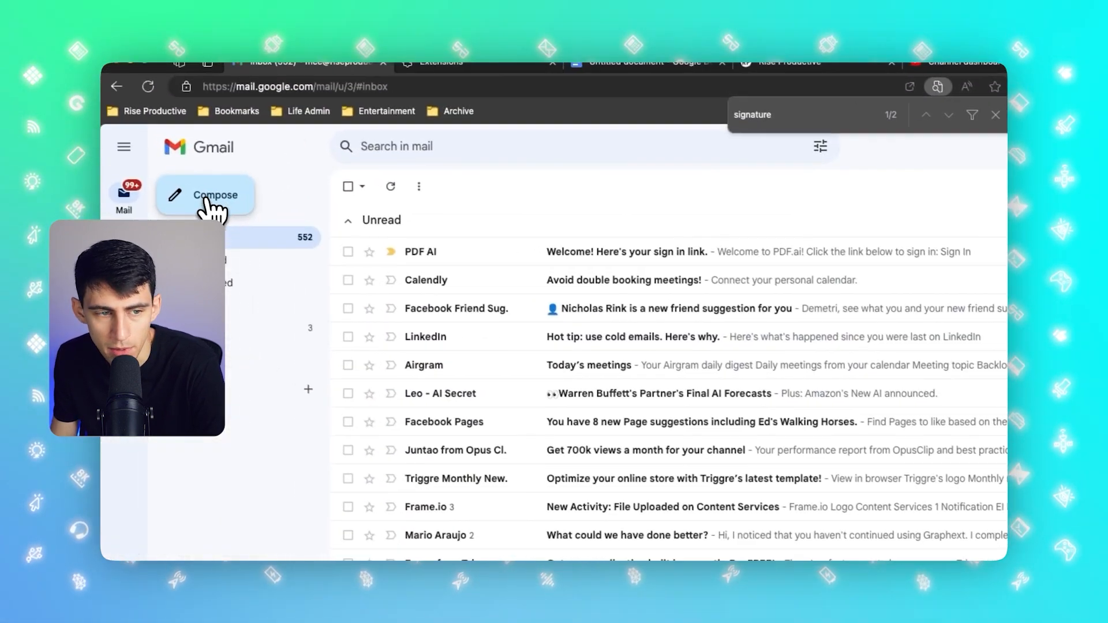
Step: Compose a new message to confirm the signature appears, then return to the Docs document
click(206, 195)
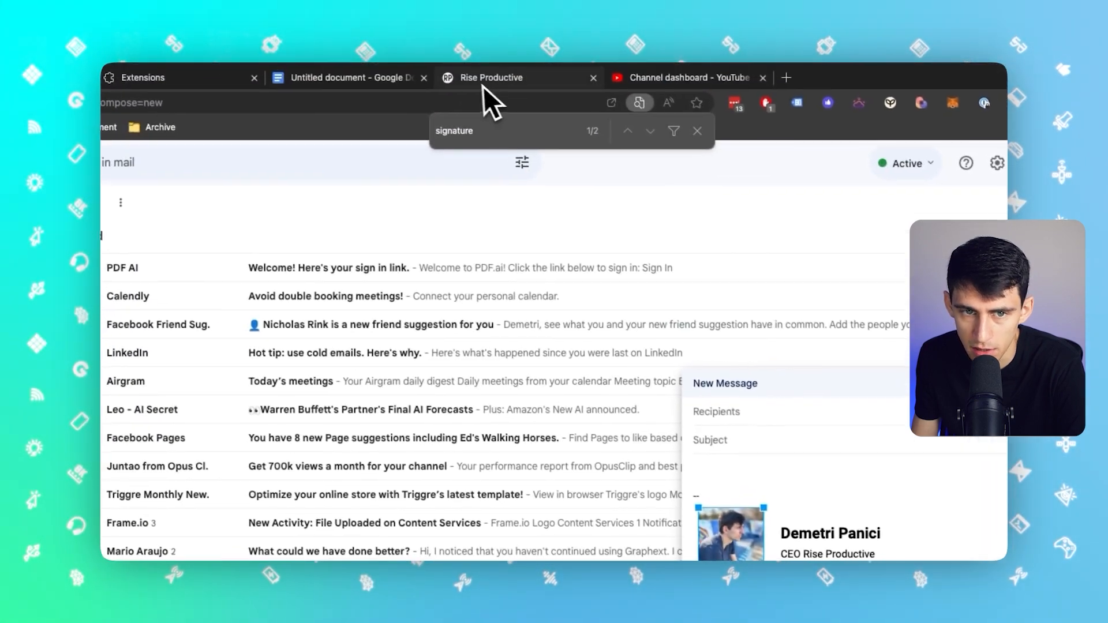
click(347, 77)
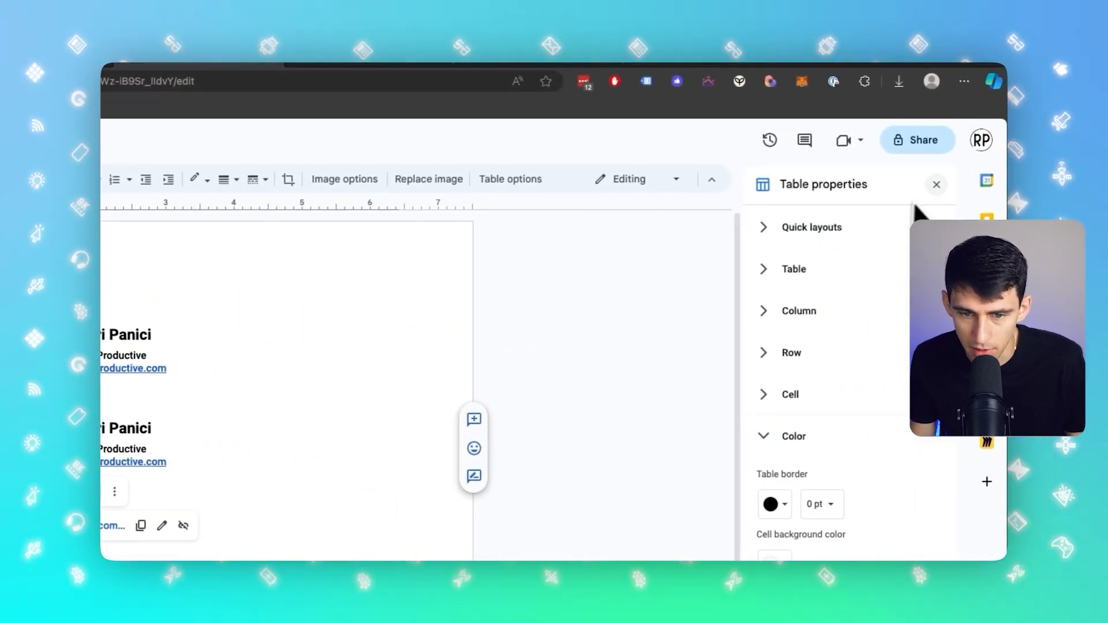
Step: Replace the photo in the second signature table with the RP logo from Drive
click(936, 185)
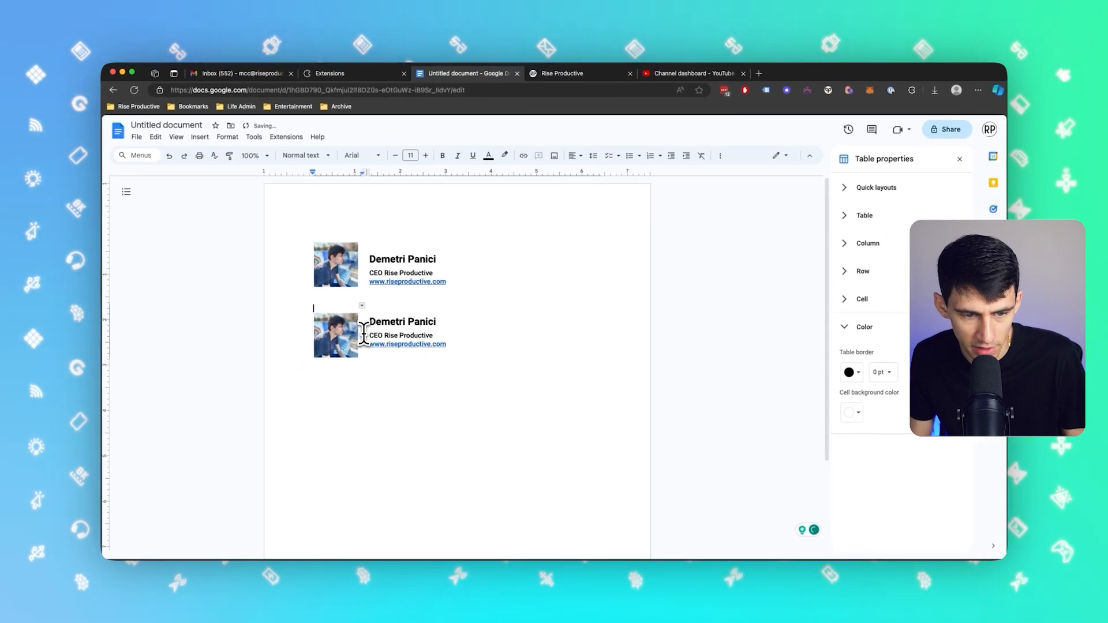
right_click(363, 335)
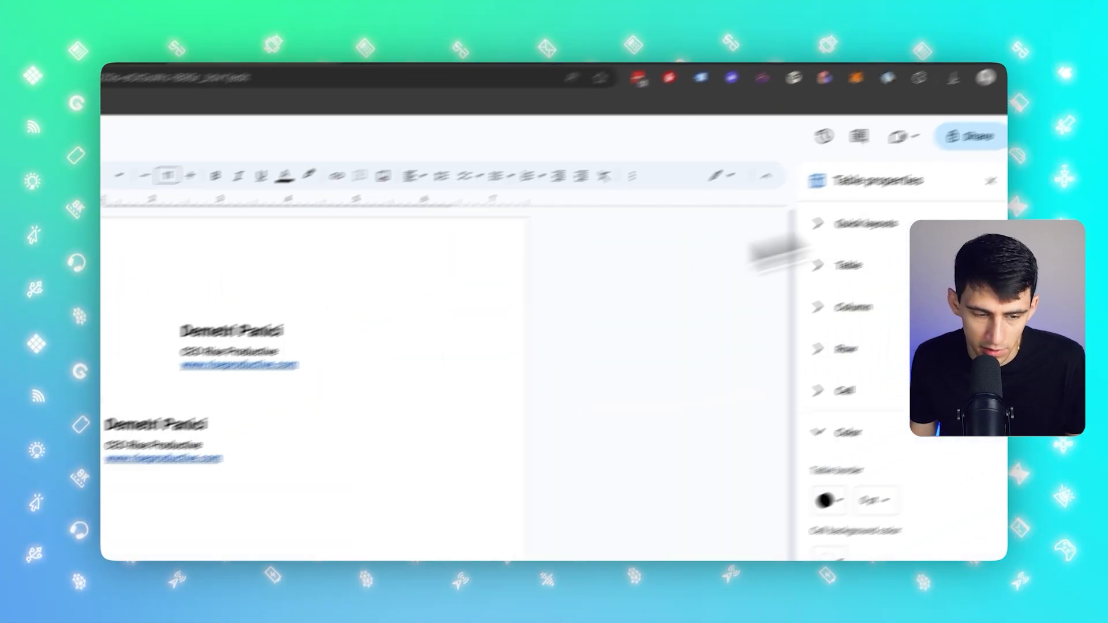
text(@imag)
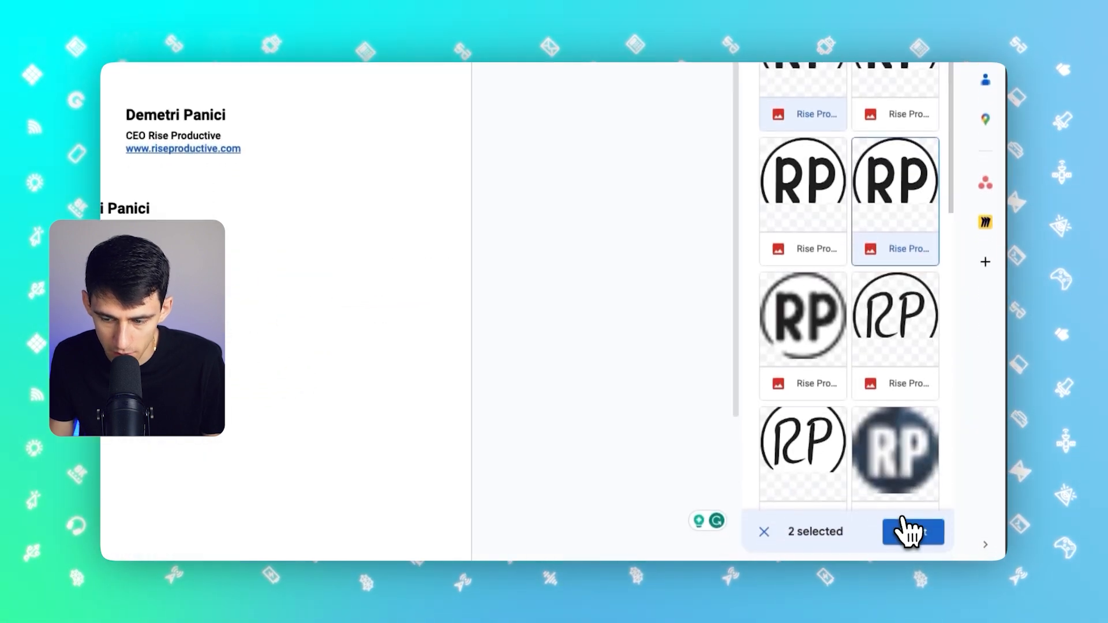
click(912, 531)
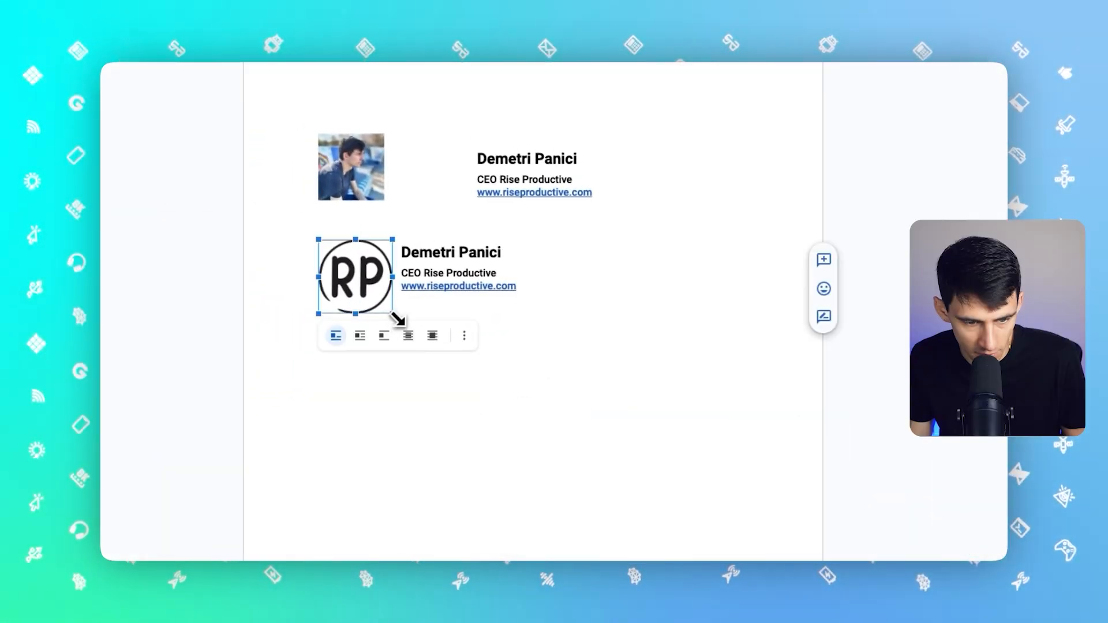